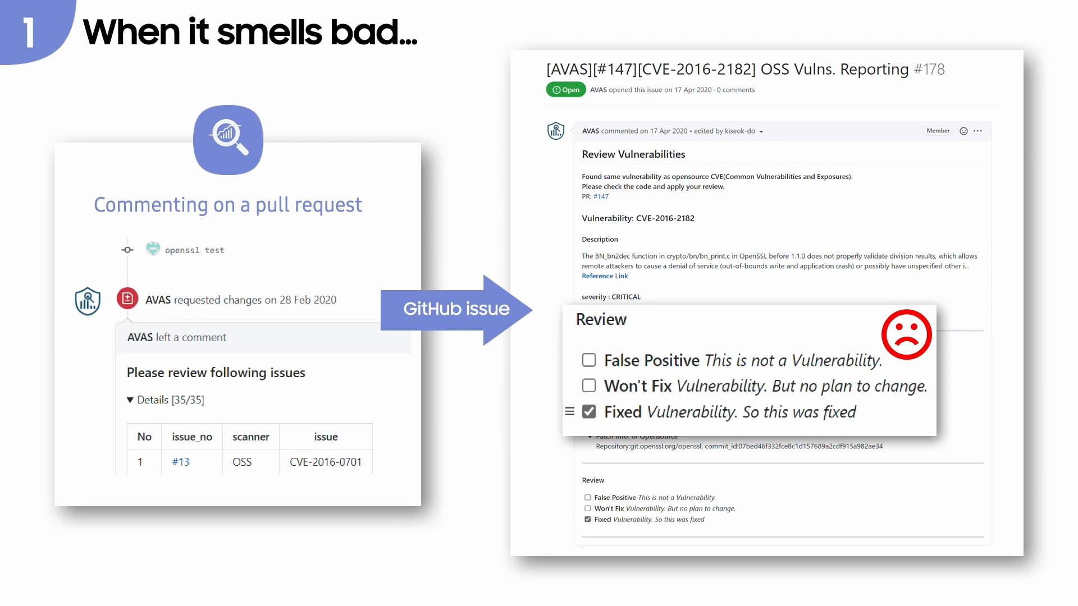
- Advance to the 'When it smells bad…' slide with the pull request comment and GitHub issue screenshots
{"action": "key", "text": "right"}
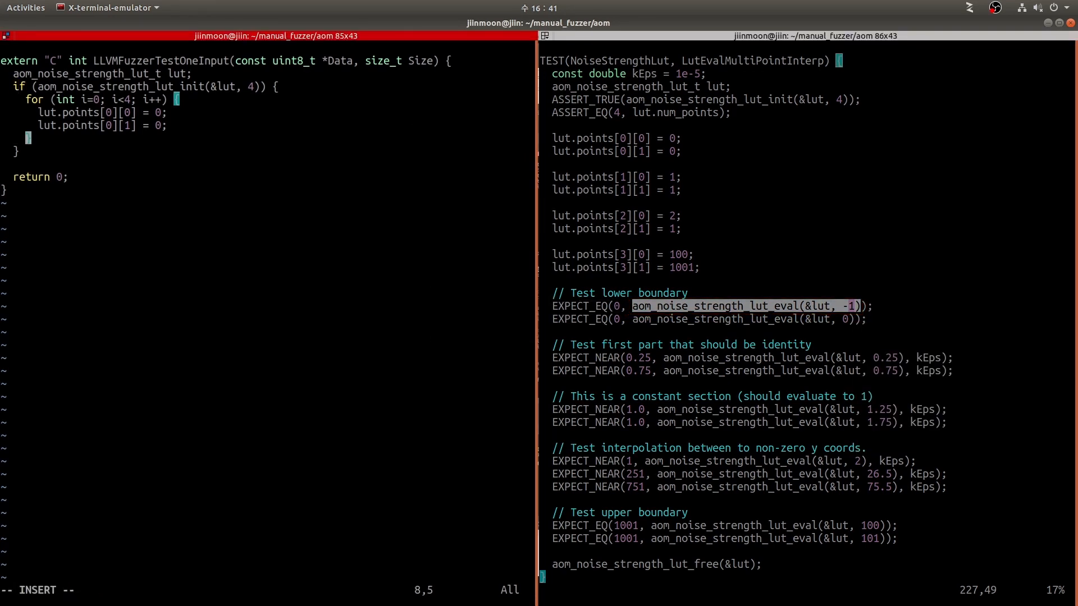
- Add the aom_noise_strength_lut_eval(&lut, -1); call after the init loop in the fuzz target
{"action": "type", "text": "aom_noise_strength_lut_eval(&lut, -1);"}
{"action": "type", "text": "aom_noise_strength_lut_free(&lut);"}
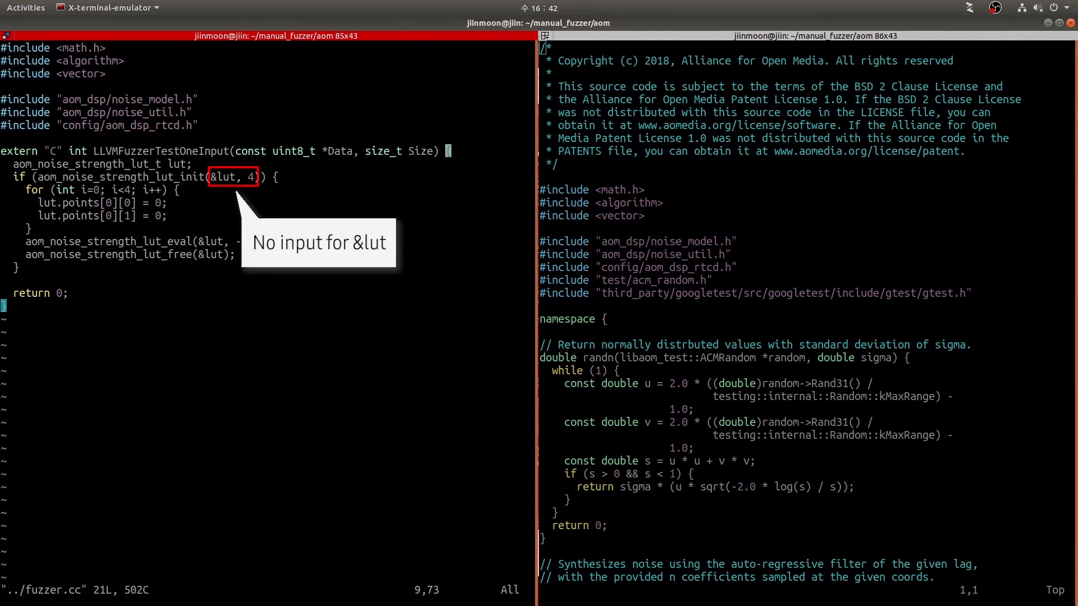
- Declare 'int fuzz1;' and 'double fuzz2, fuzz3;' as the fuzz target's variables
{"action": "type", "text": "int fuzz1;"}
{"action": "type", "text": "double fu"}
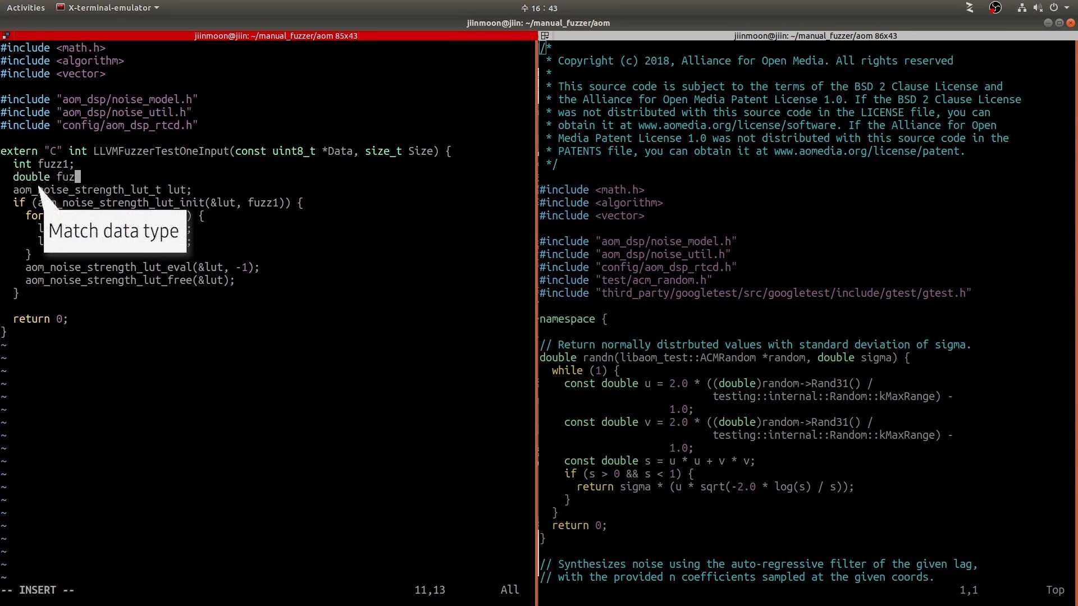
{"action": "type", "text": "z2, fuzz3;"}
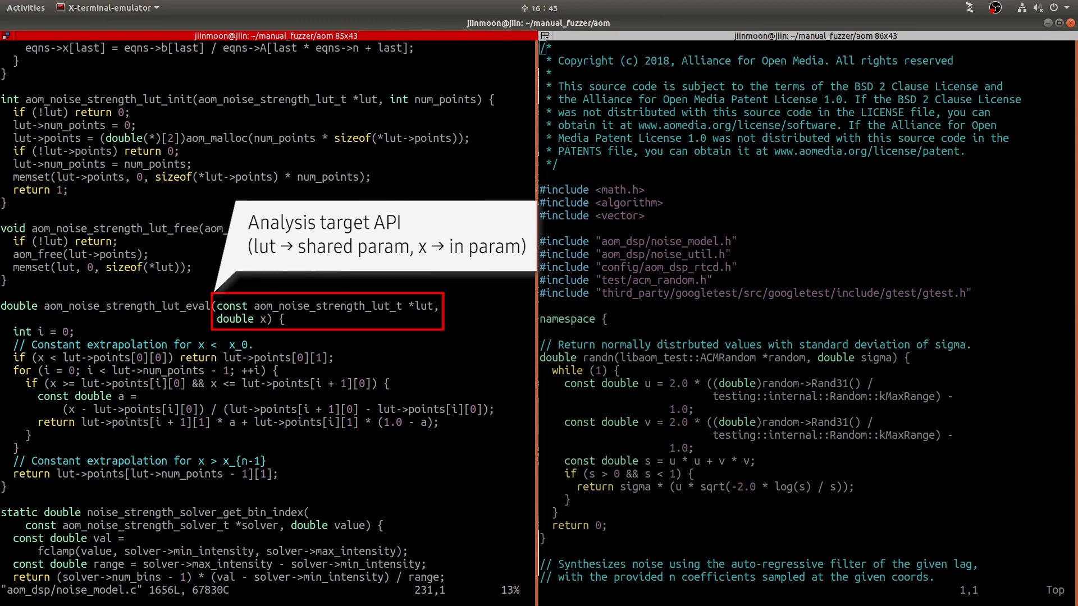
{"action": "mouse_move", "coordinate": [6, 305]}
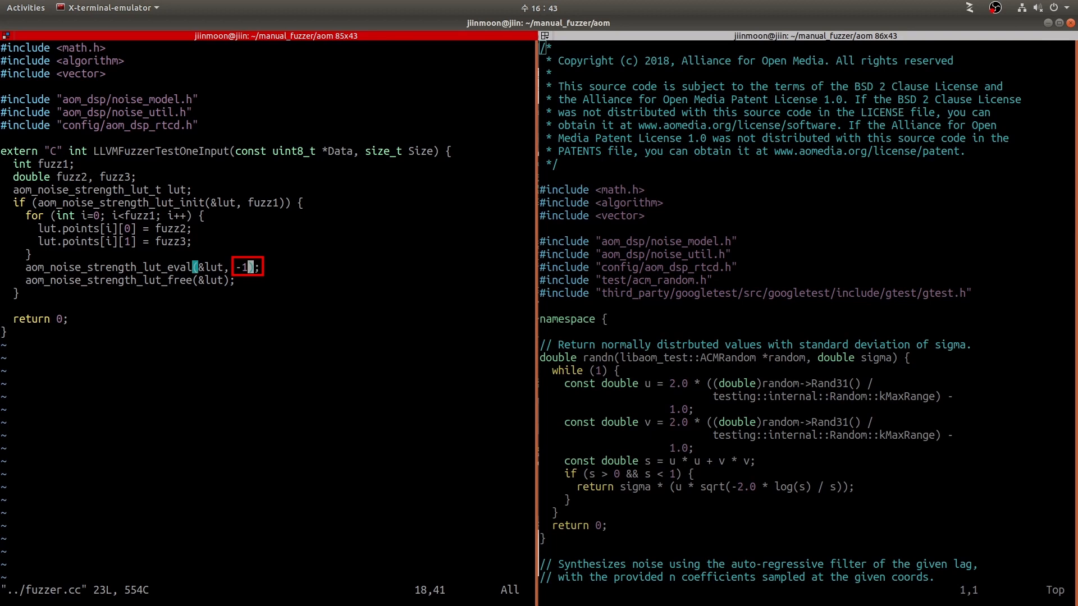
{"action": "mouse_move", "coordinate": [250, 268]}
{"action": "type", "text": ", fuzz4"}
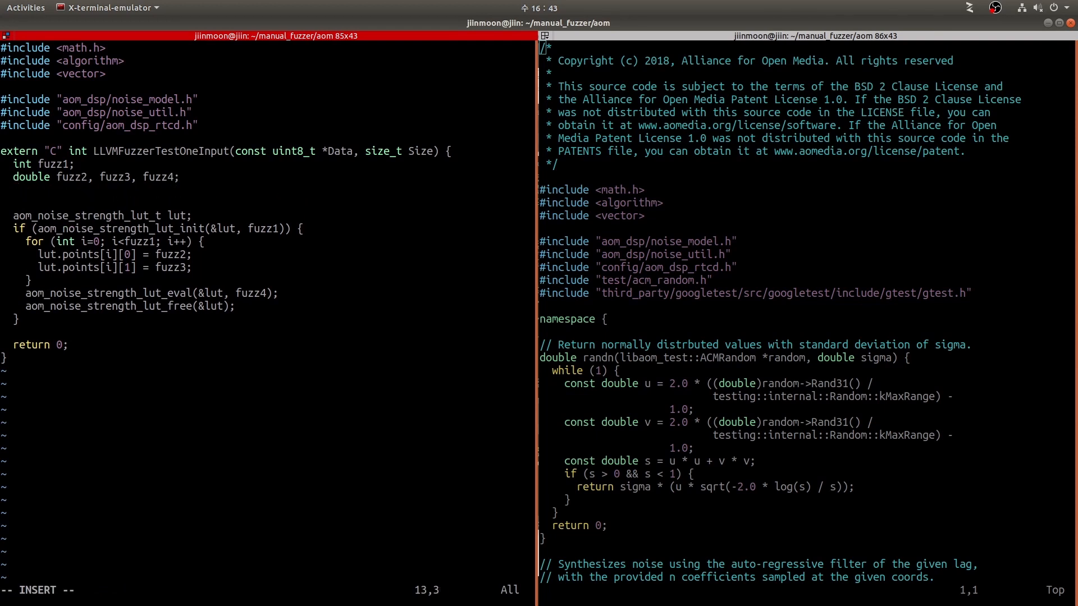
- Start an if-statement at the top of the LLVMFuzzerTestOneInput body
{"action": "type", "text": "if ("}
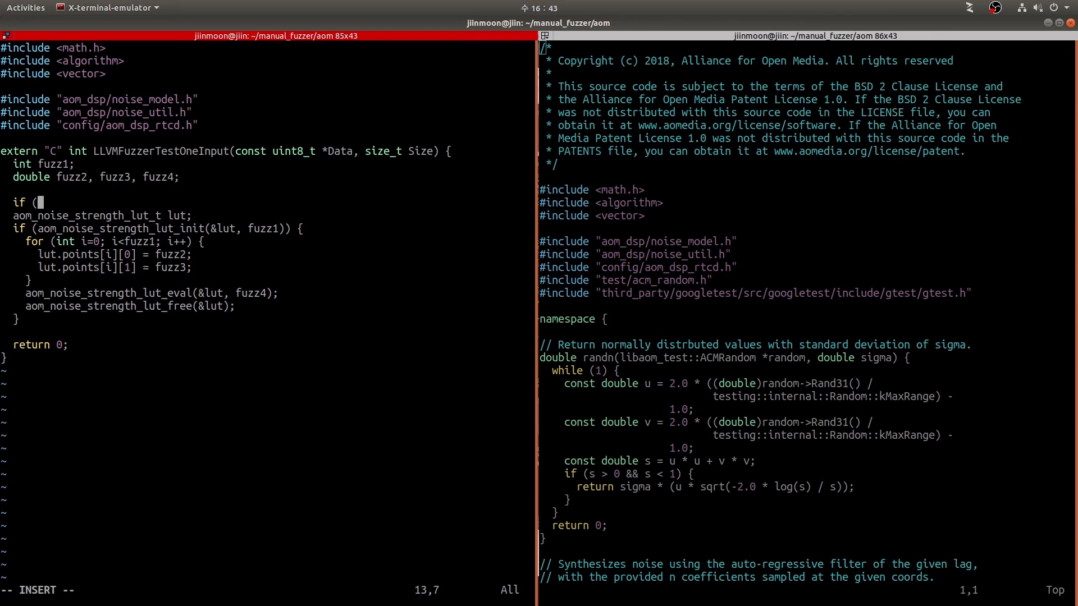
- Write 'if (Size < 28) return 0;' and assign fuzz1 = *((int *)Data); from the input bytes
{"action": "type", "text": "Size < 2"}
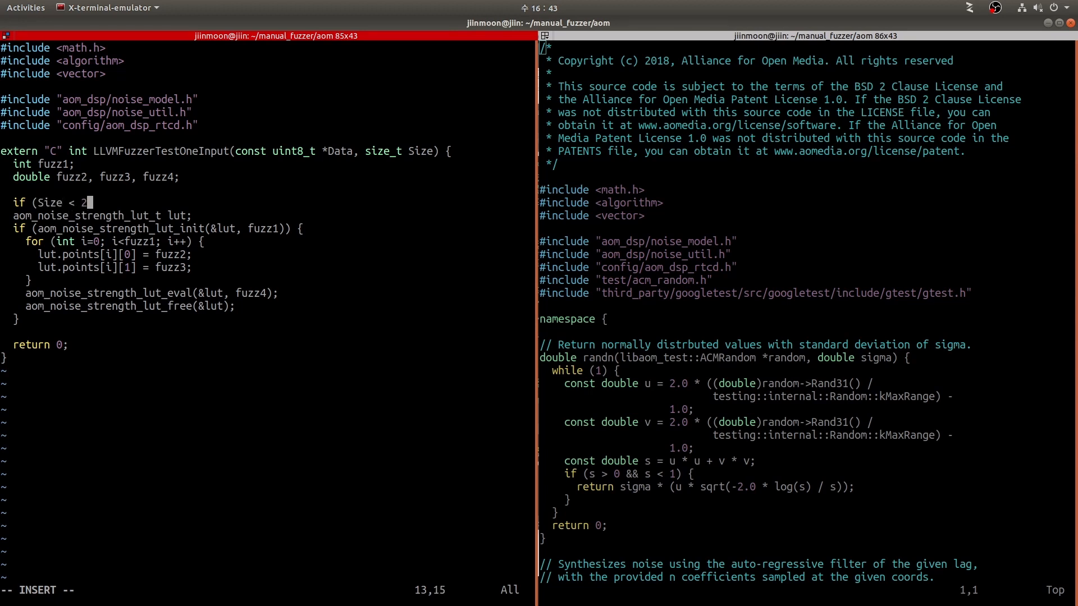
{"action": "type", "text": "8) return 0;"}
{"action": "type", "text": "fuzz1 = (int"}
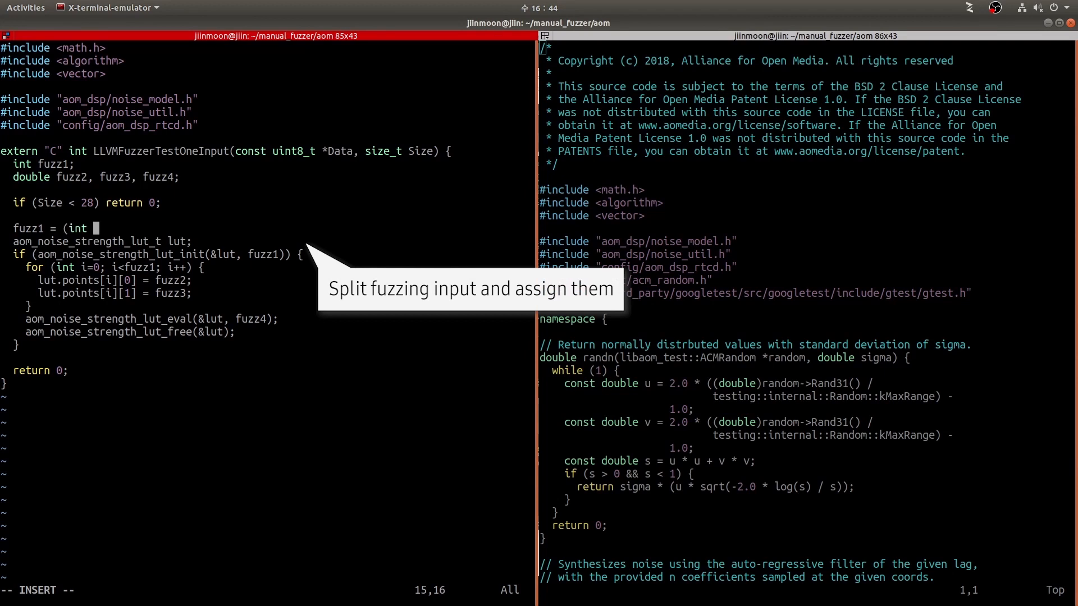
{"action": "type", "text": "*((int *)Data); D"}
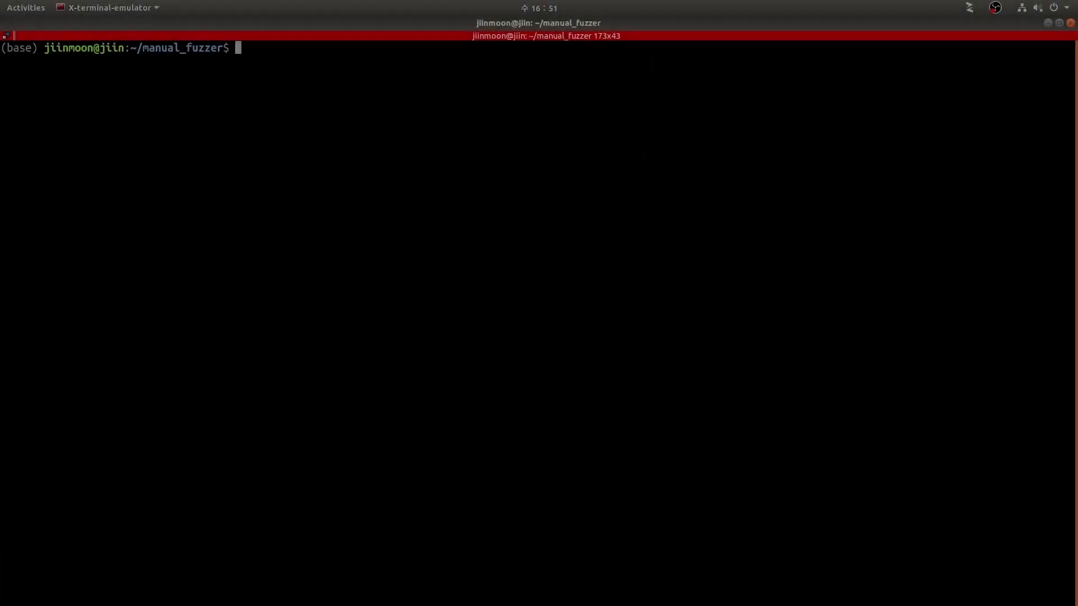
- Compile fuzzer.cc with clang -g -fsanitize=address,fuzzer against libaom and begin the ./a.out -rss_limit_ run command
{"action": "type", "text": "clang -"}
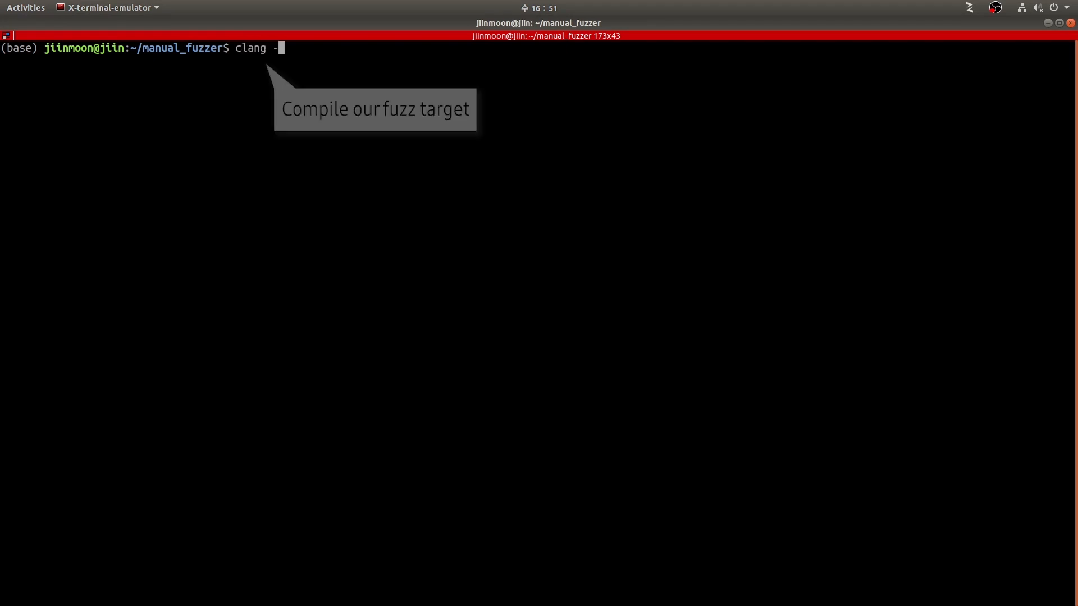
{"action": "type", "text": "g -fsanitize=address,fuzzer fuzzer.cc -I aom/ -I"}
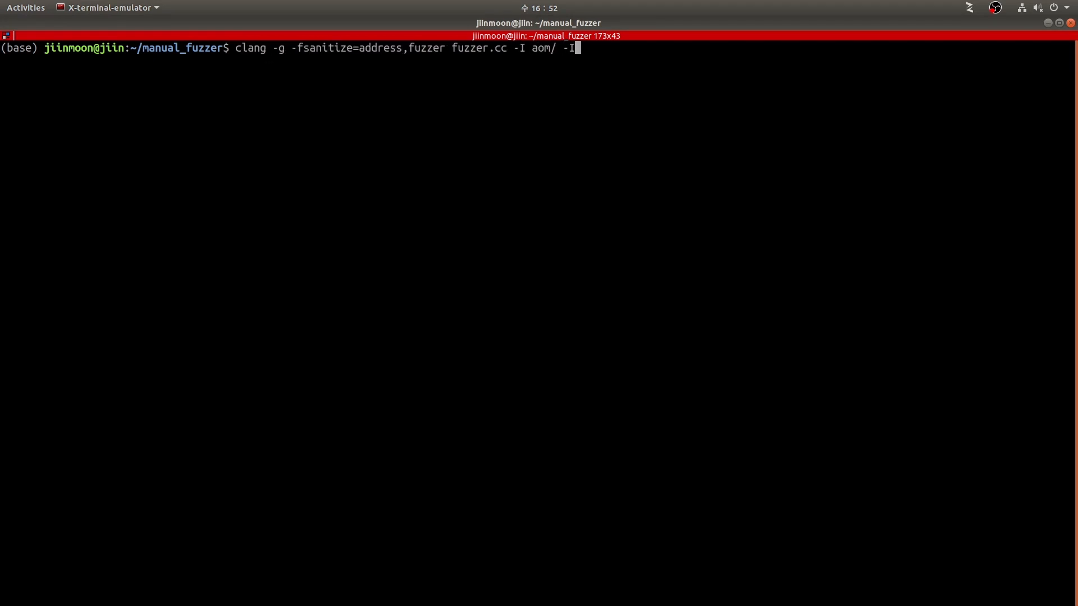
{"action": "key", "text": "Return"}
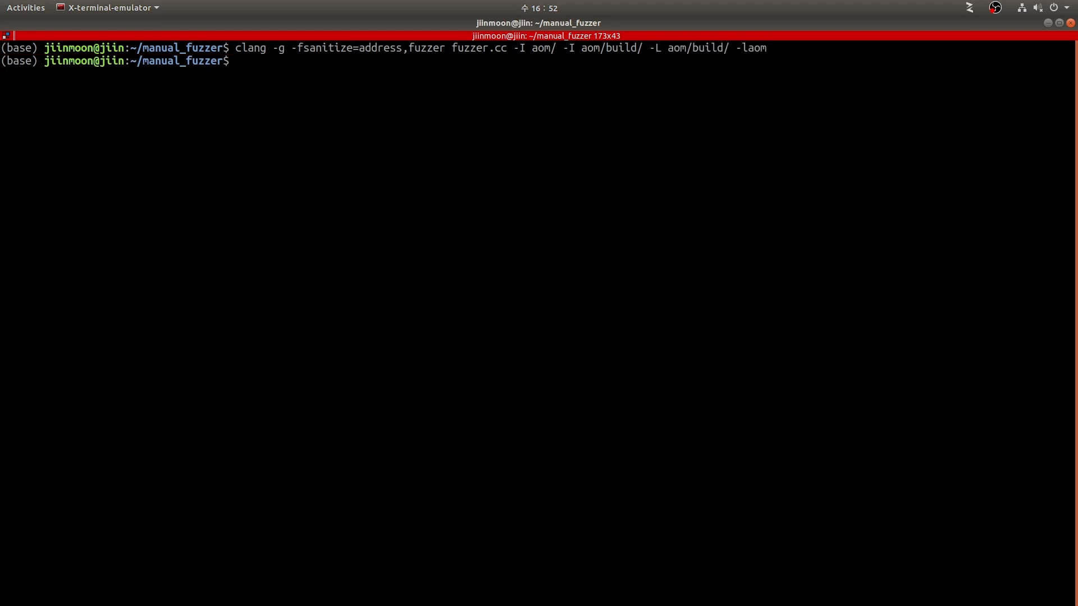
{"action": "type", "text": "./a.out -rss_limit_"}
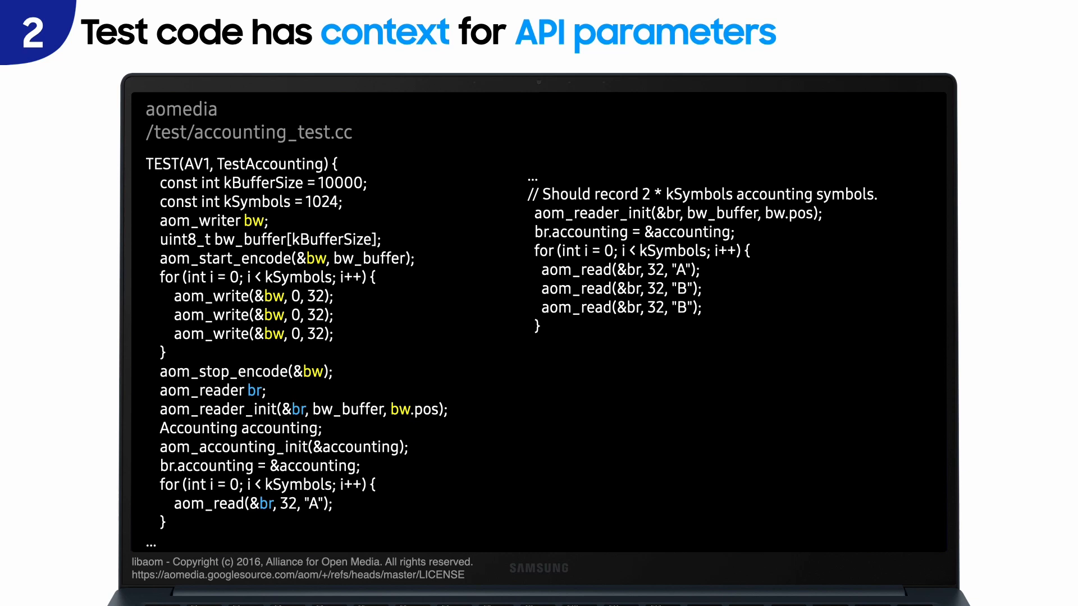
- Show slide 2, 'Test code has context for API parameters', with accounting_test.cc
{"action": "double_click", "coordinate": [348, 409]}
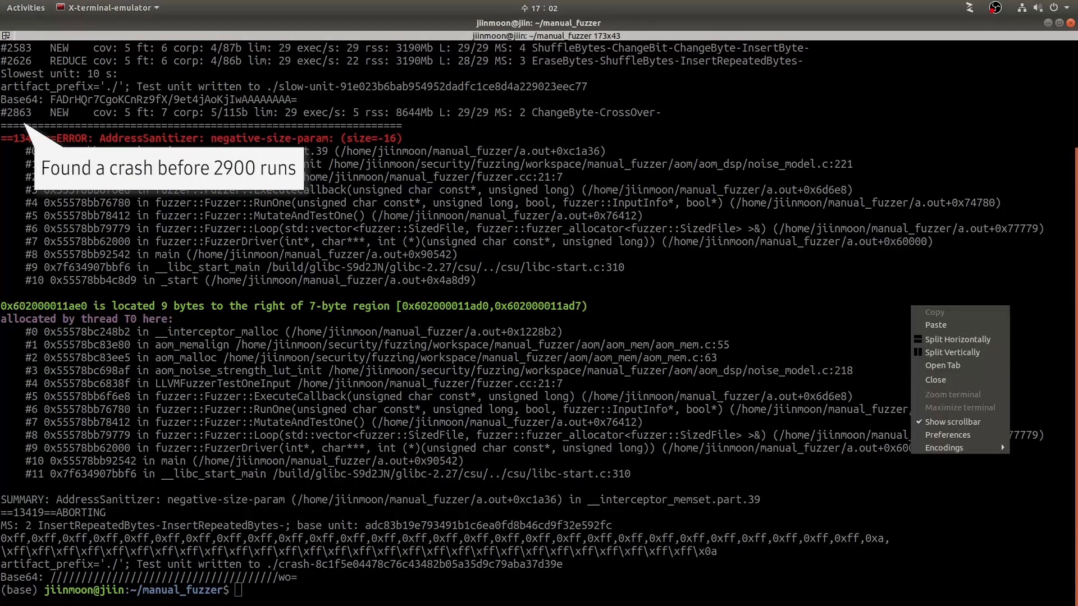
- Split the terminal horizontally and launch vi on noise_model.c via the ../fuzz path in the new pane
{"action": "left_click", "coordinate": [953, 352]}
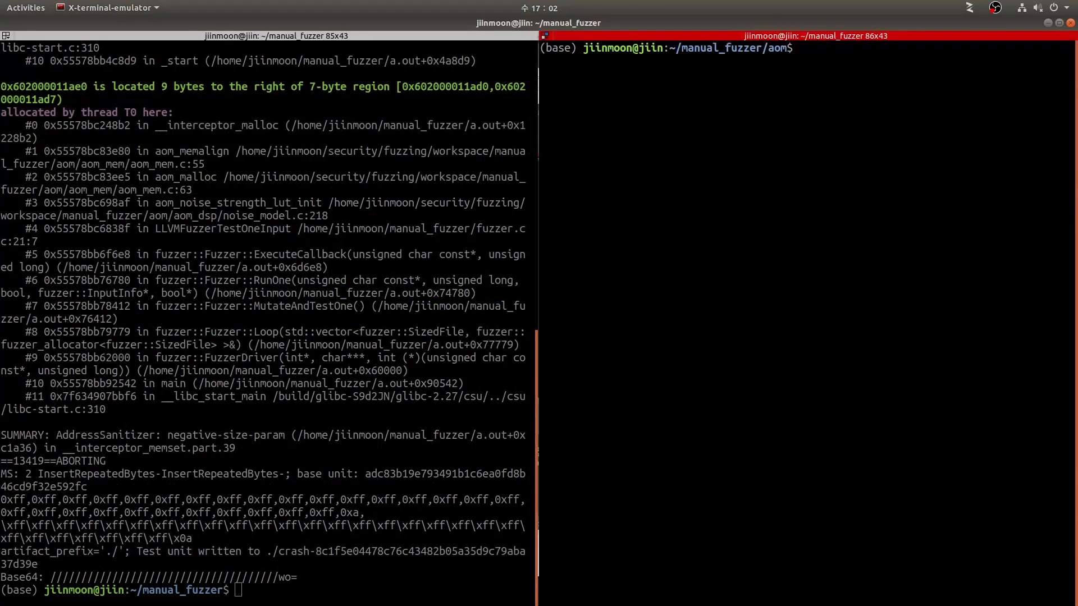
{"action": "type", "text": "vi"}
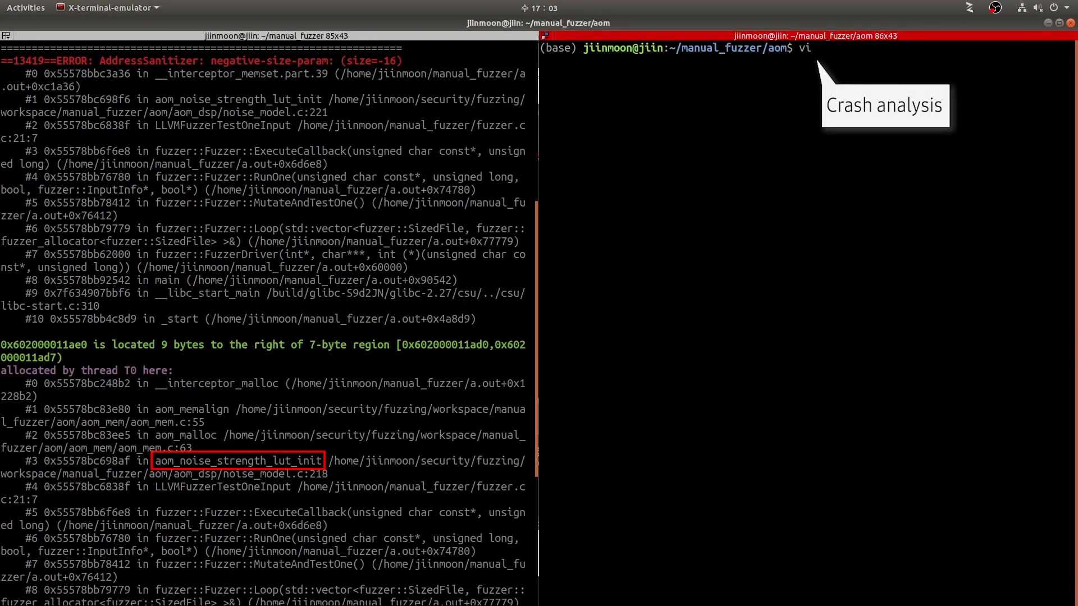
{"action": "type", "text": "../fuzz"}
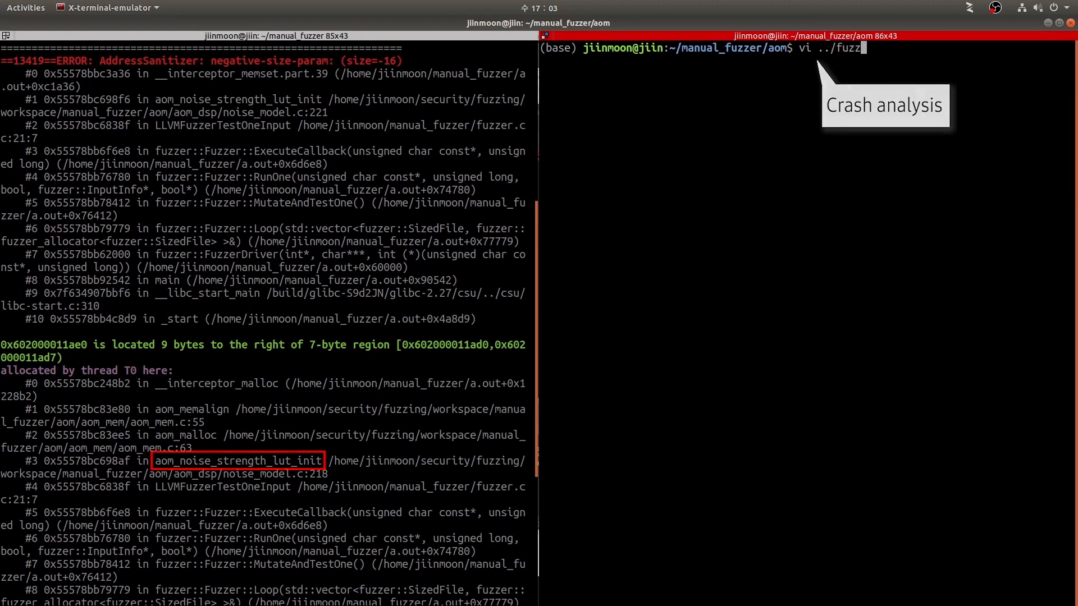
{"action": "key", "text": "Return"}
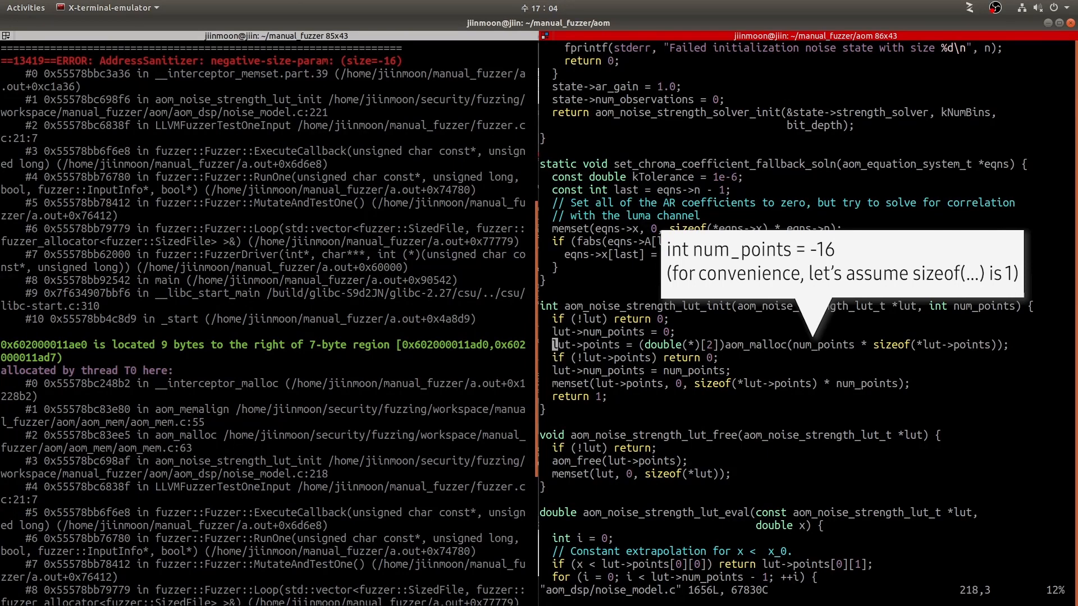
{"action": "mouse_move", "coordinate": [738, 345]}
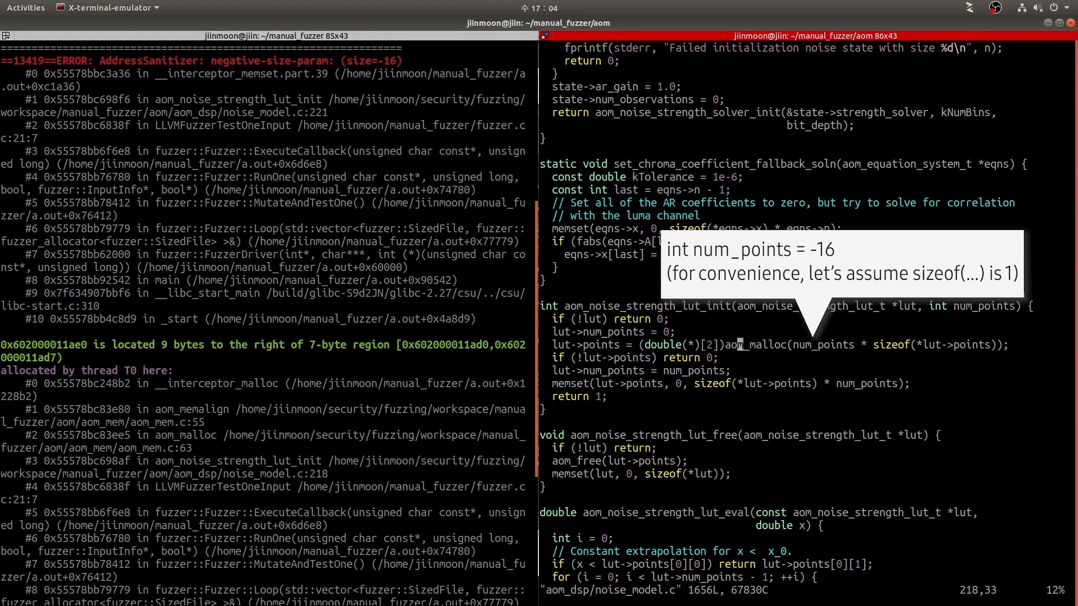